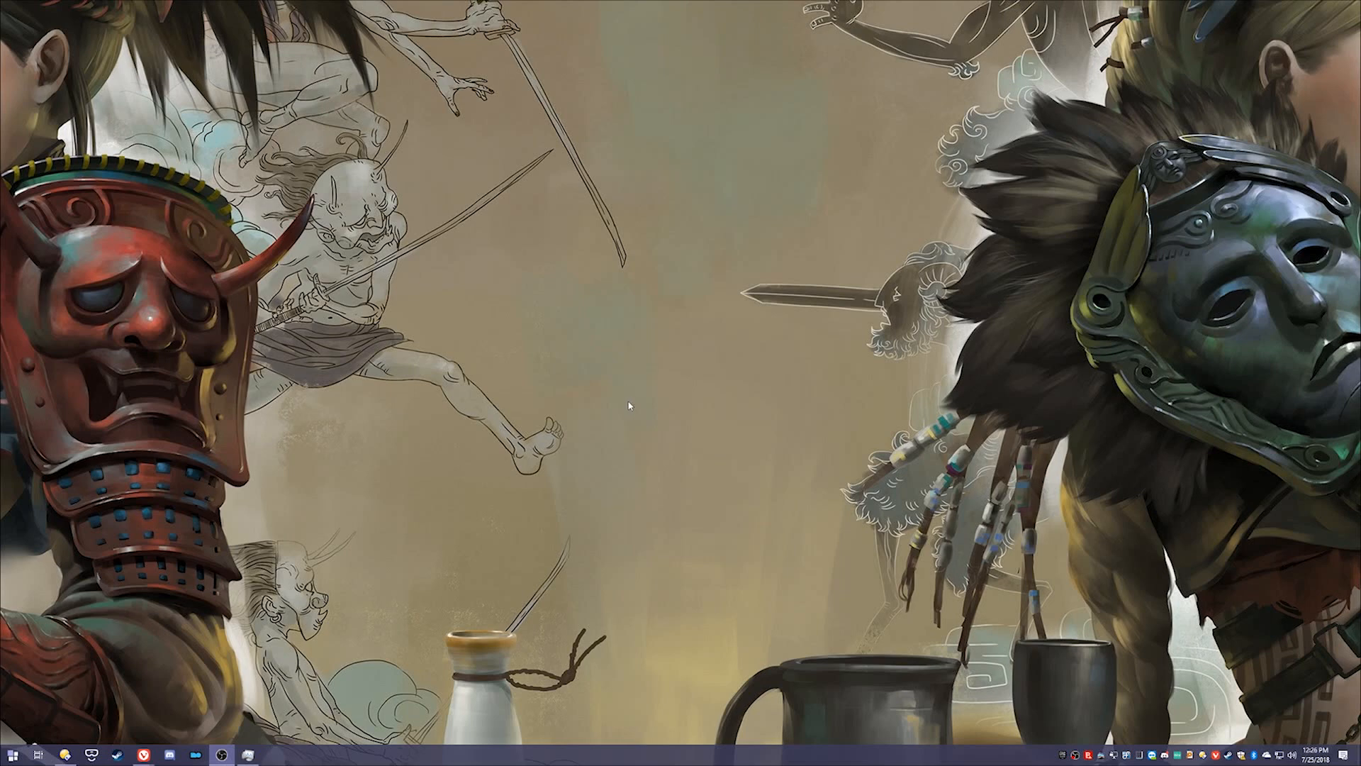
{"action": "mouse_move", "coordinate": [252, 614]}
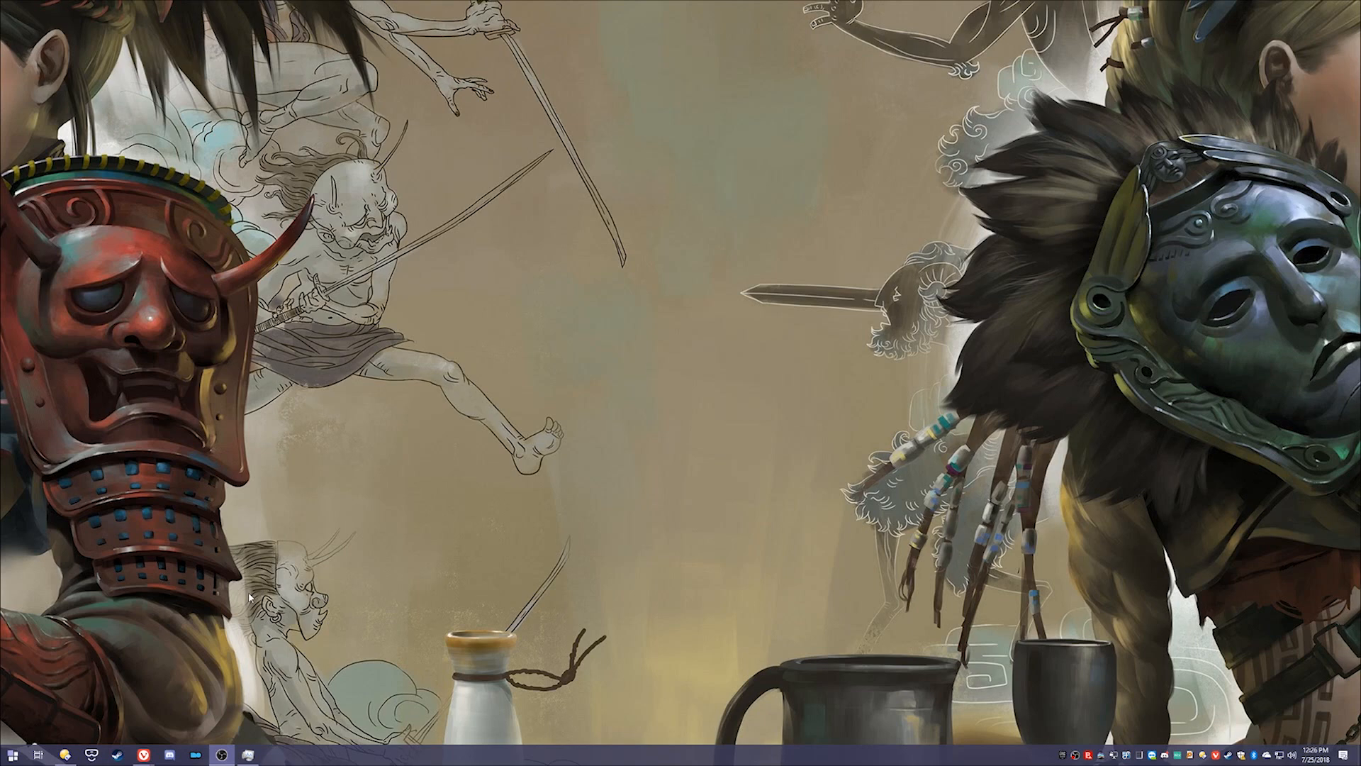
{"action": "mouse_move", "coordinate": [146, 757]}
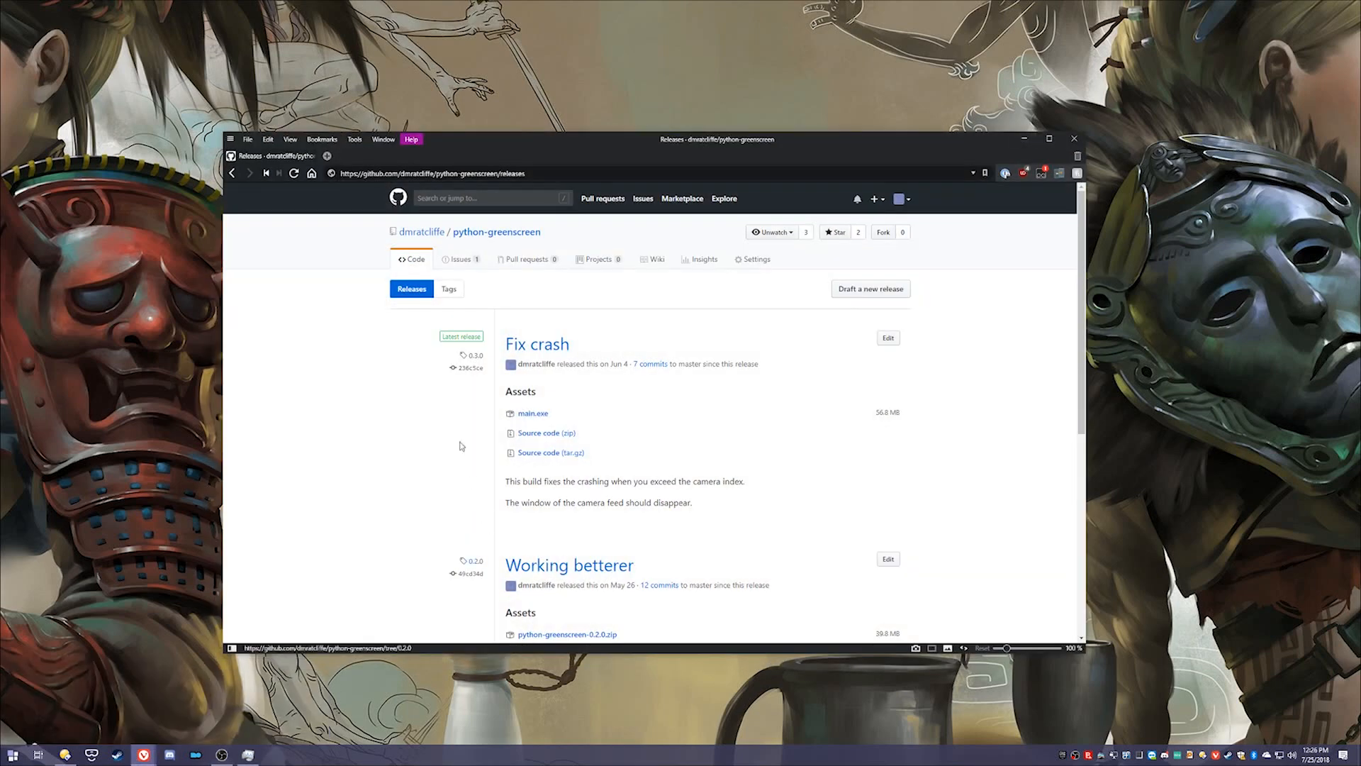
{"action": "mouse_move", "coordinate": [527, 258]}
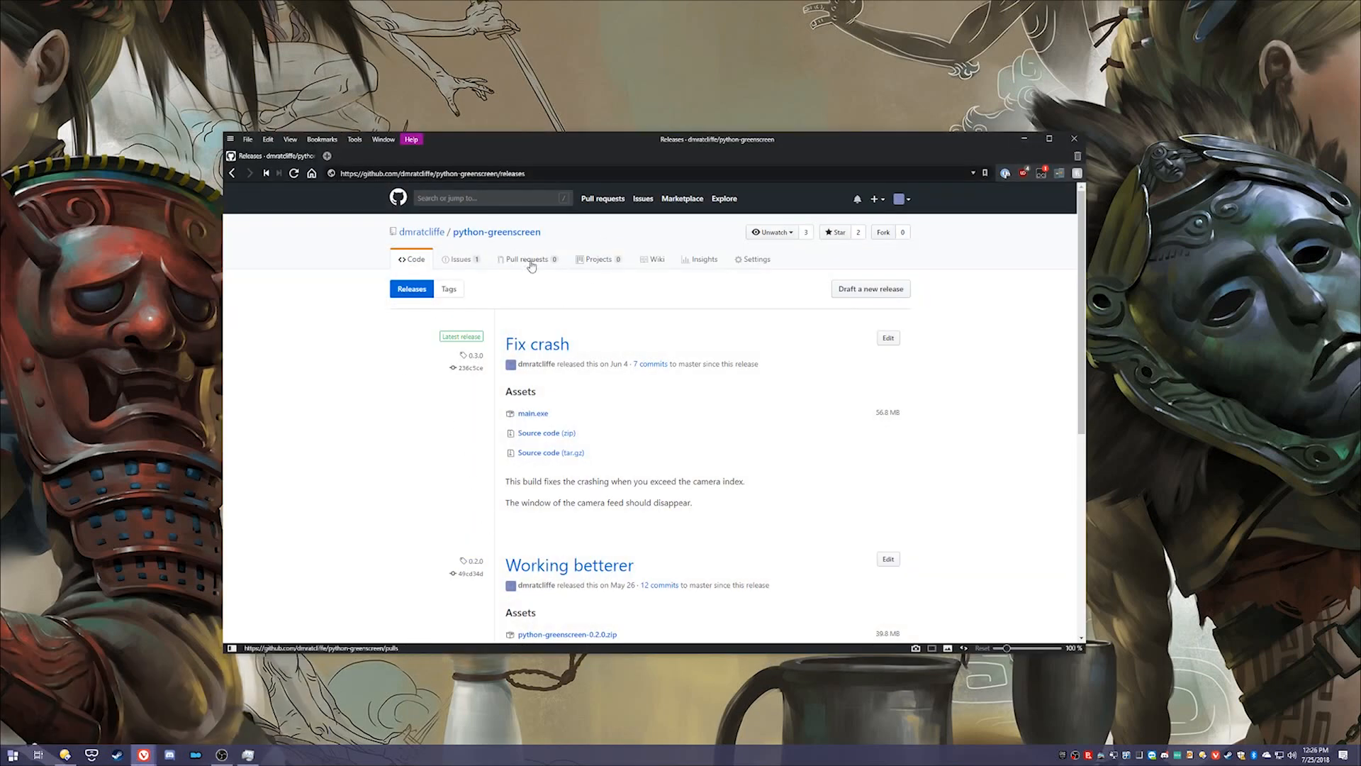
{"action": "mouse_move", "coordinate": [532, 412]}
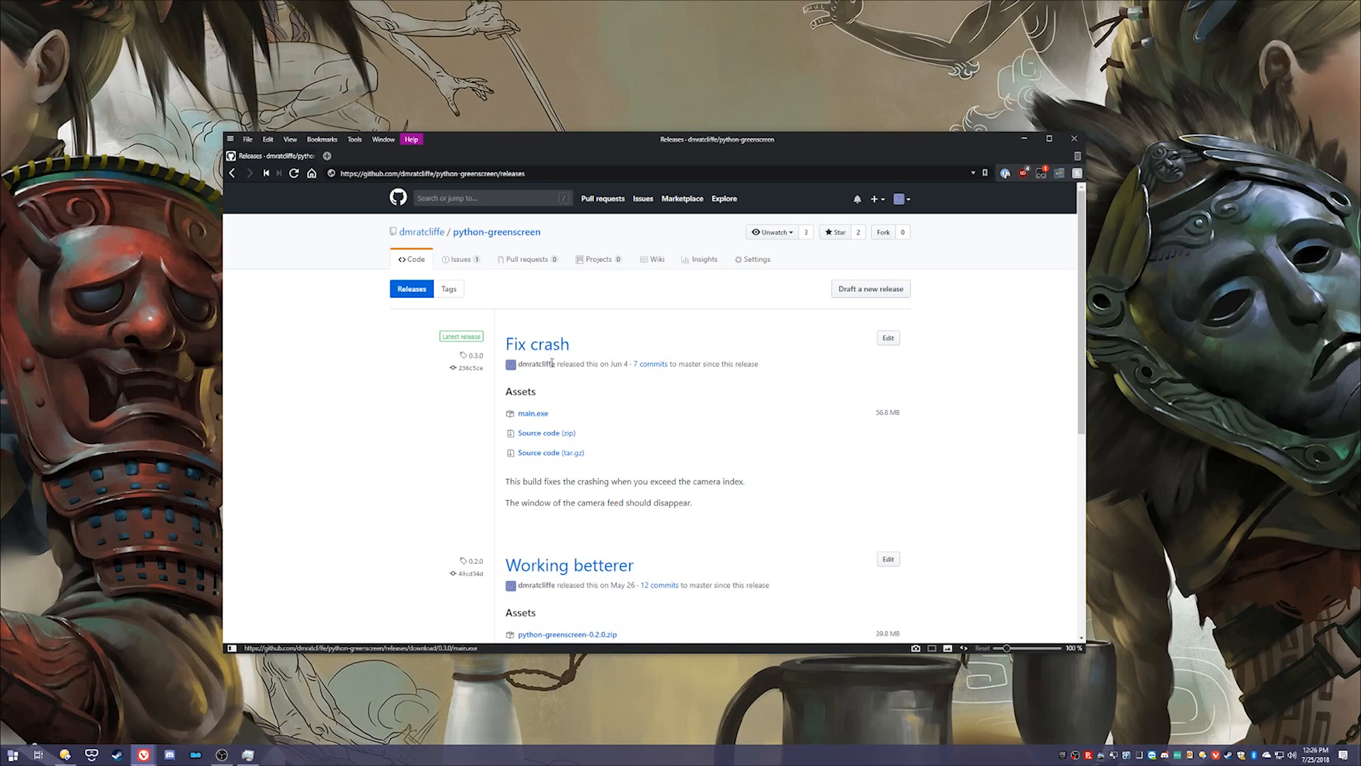
{"action": "mouse_move", "coordinate": [531, 415]}
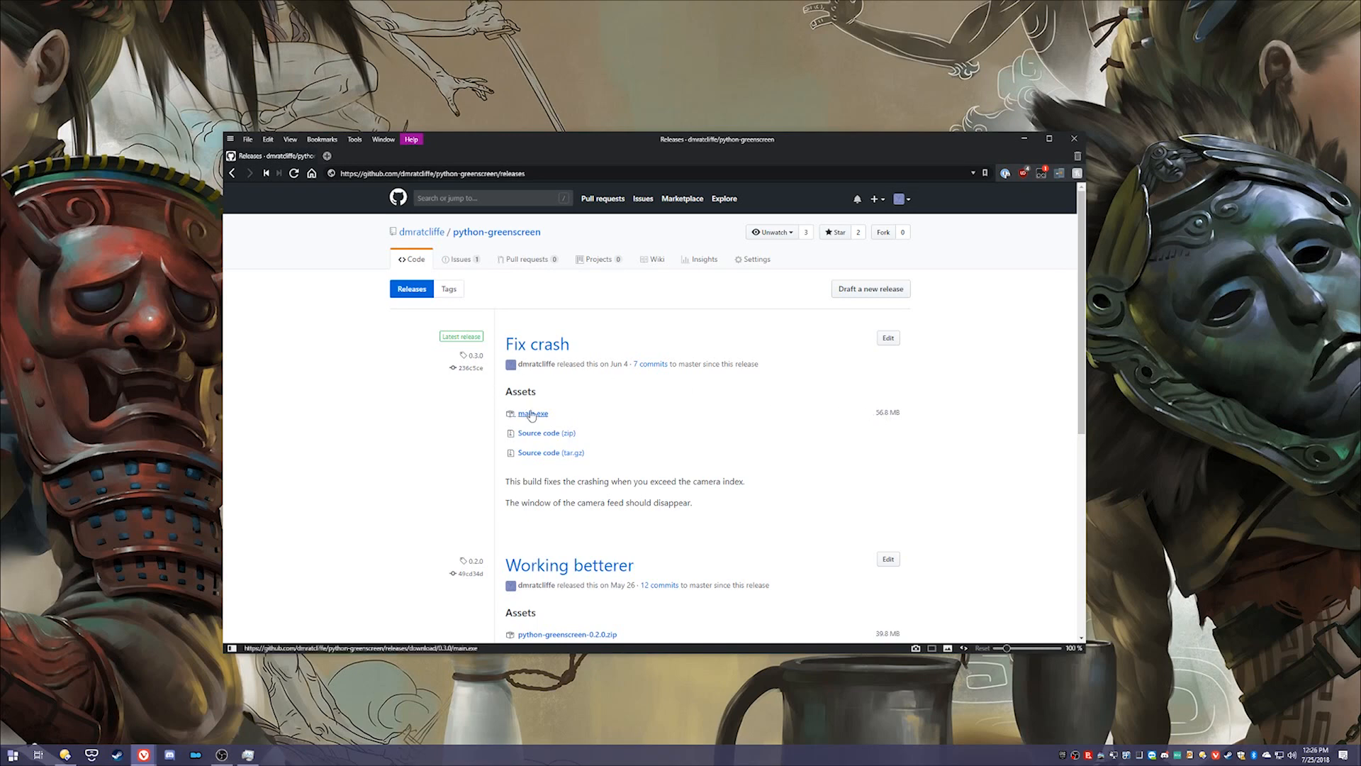
{"action": "mouse_move", "coordinate": [496, 231]}
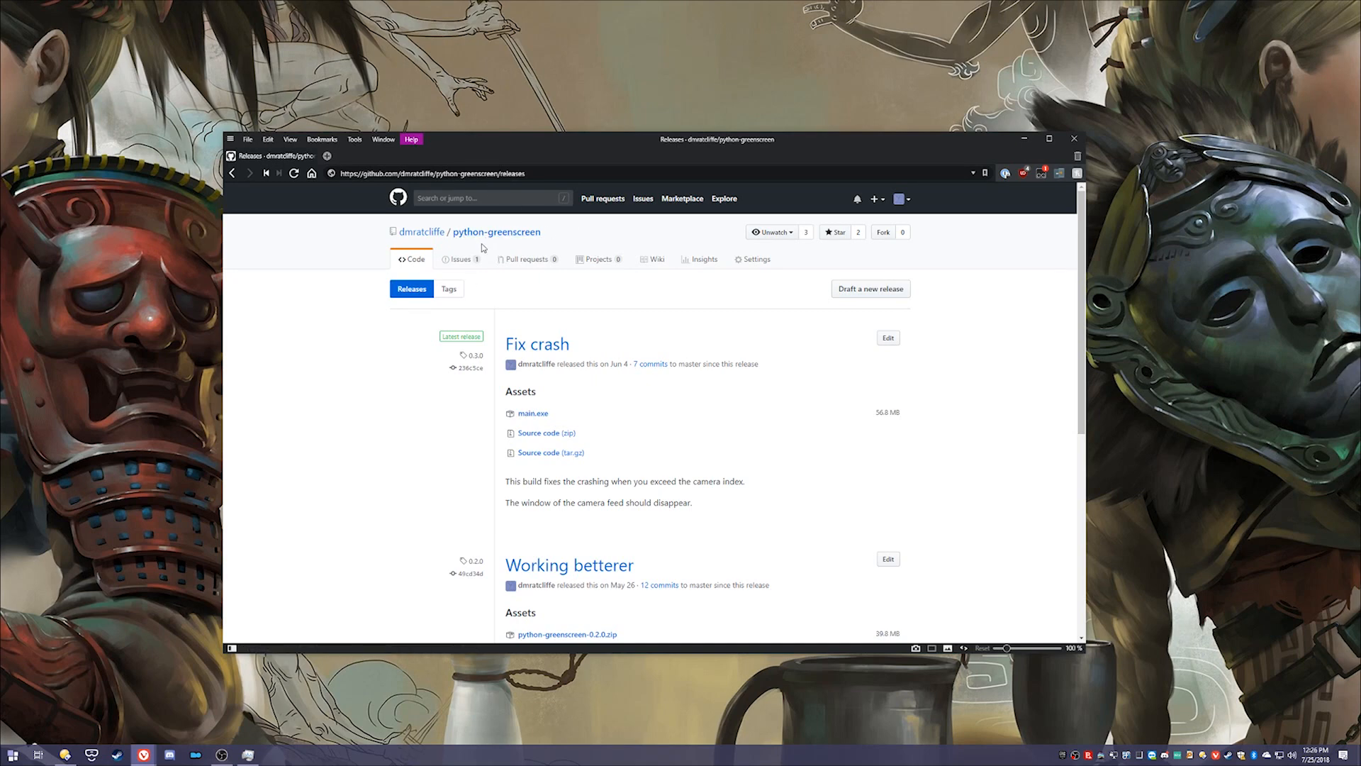
Step: Scroll the releases page down to the main.exe asset of the latest release
{"action": "scroll", "scroll_direction": "down", "scroll_amount": 3}
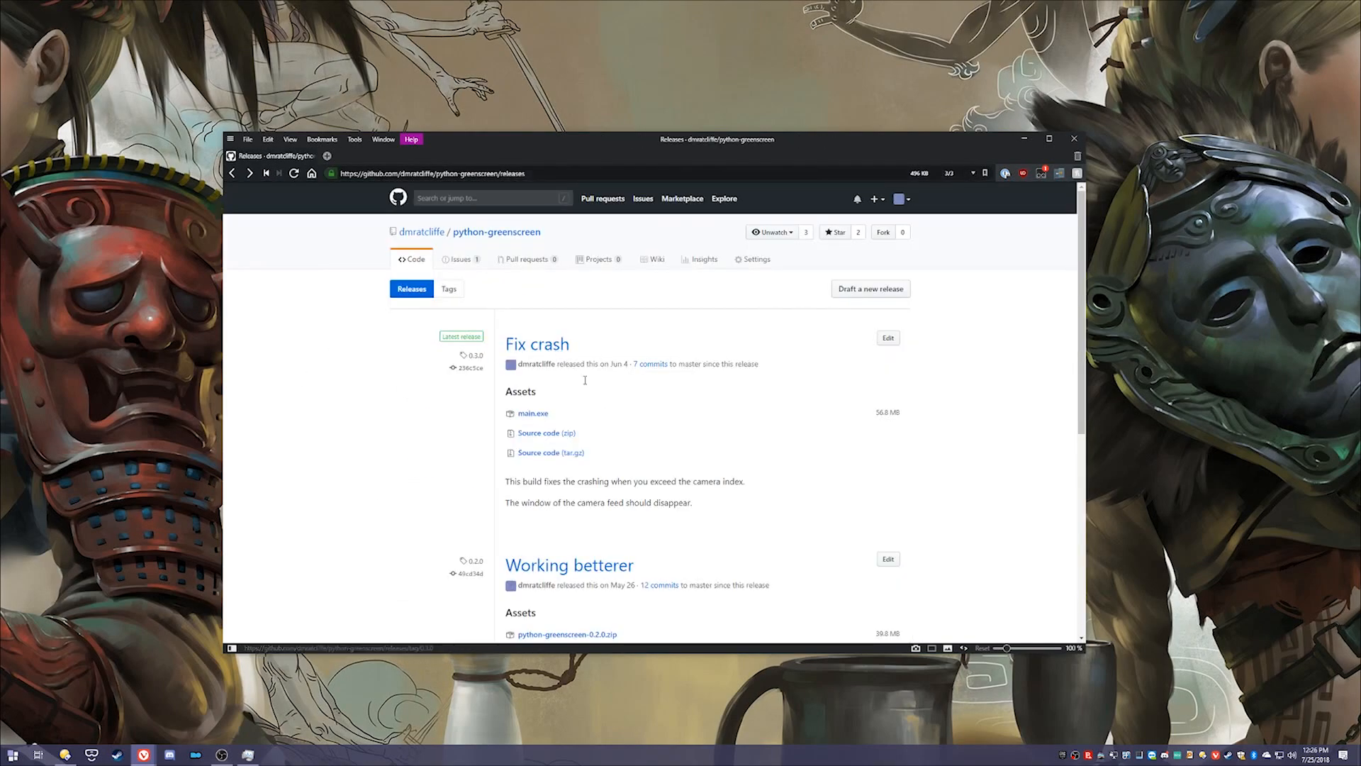
{"action": "mouse_move", "coordinate": [533, 412]}
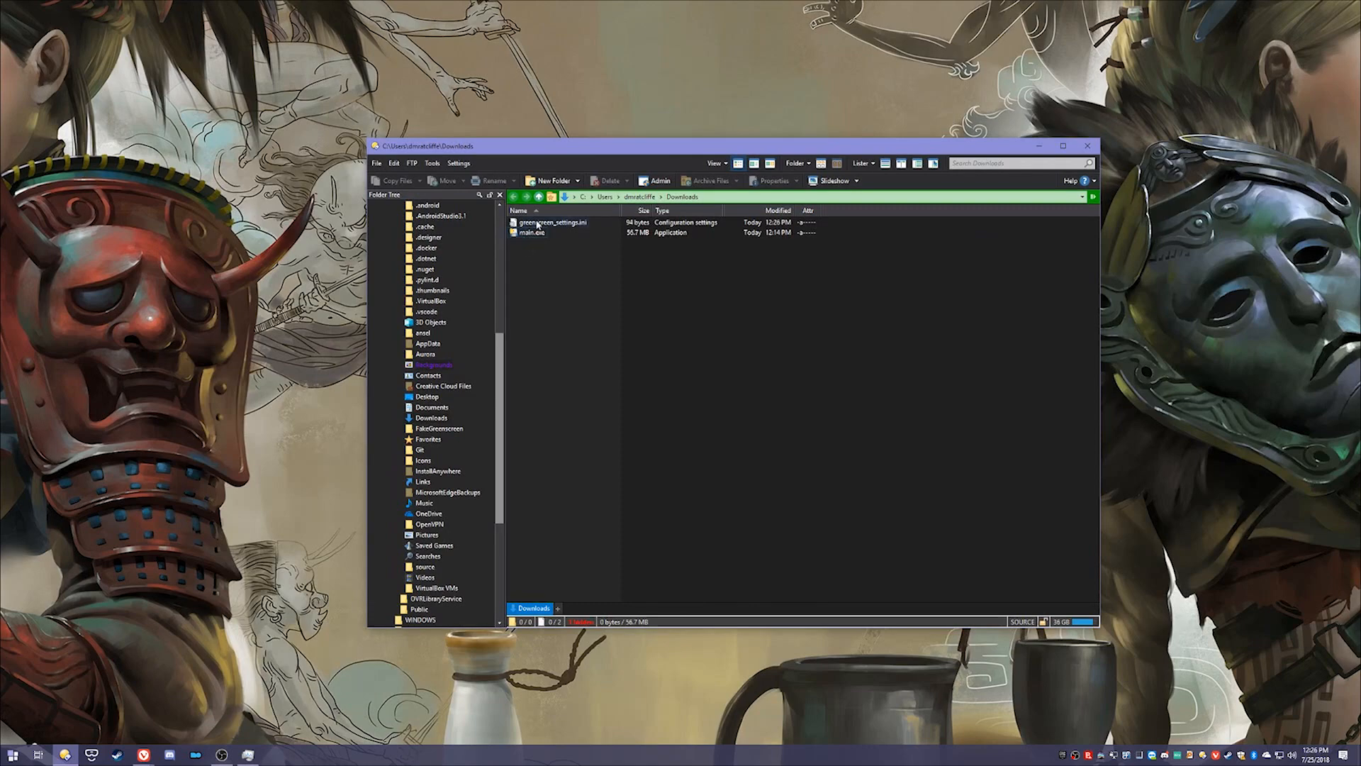
Step: View greenscreen_settings.ini in Notepad++, close it, and select main.exe in Downloads
{"action": "right_click", "coordinate": [548, 223]}
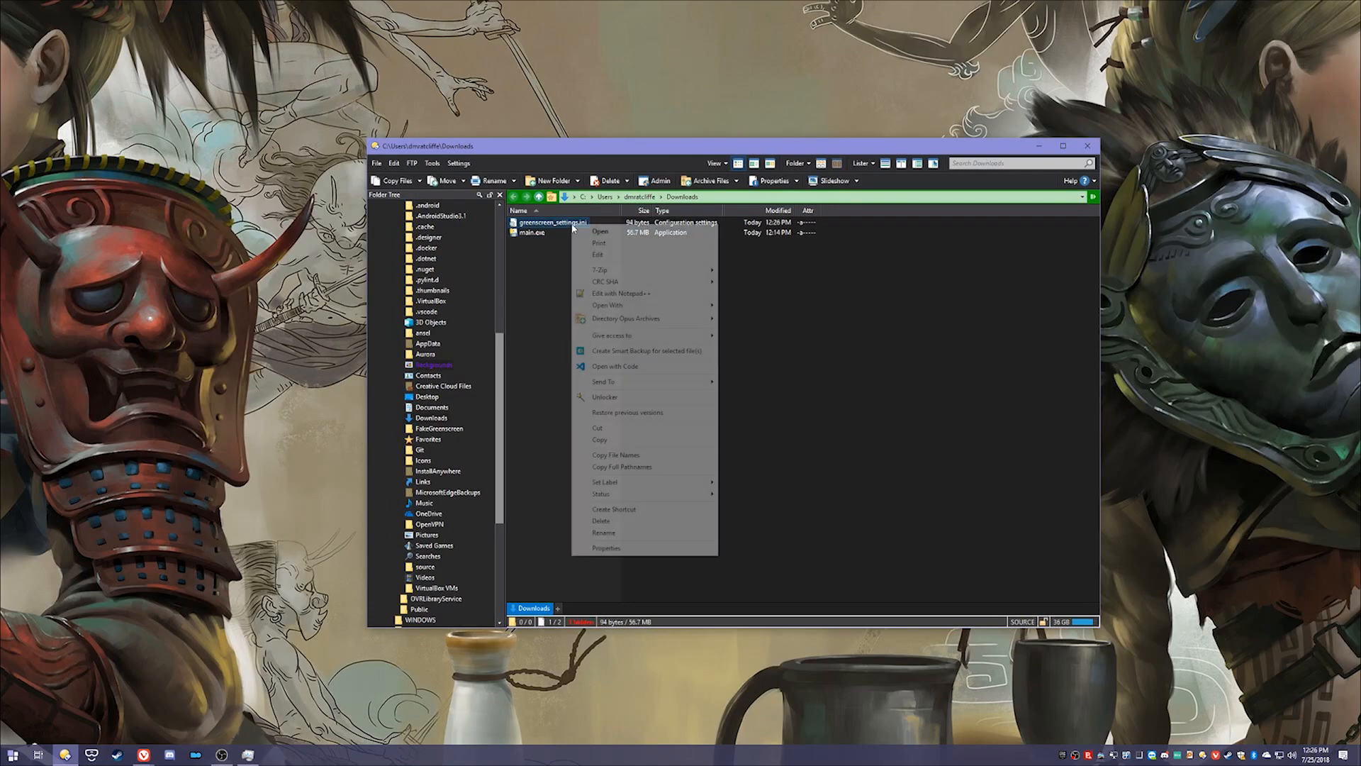
{"action": "left_click", "coordinate": [621, 292]}
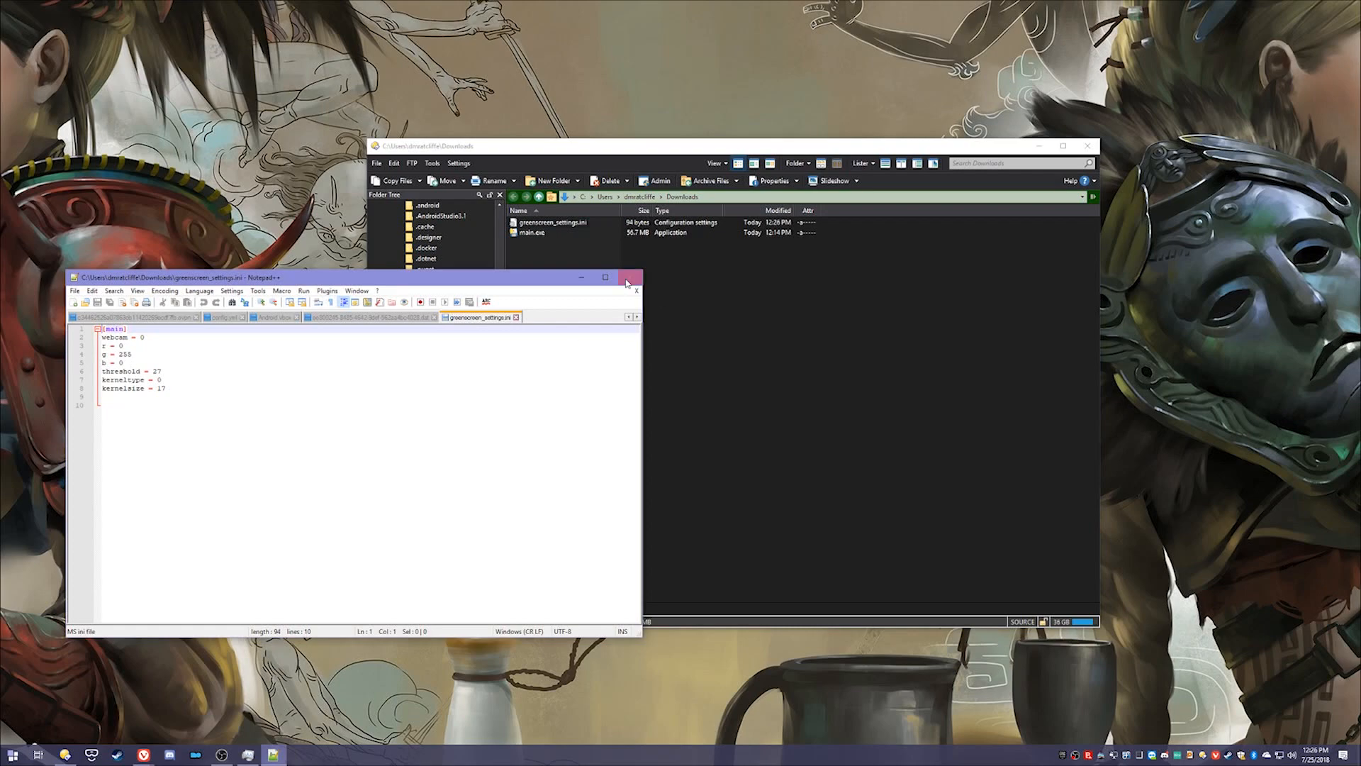
{"action": "left_click", "coordinate": [635, 276]}
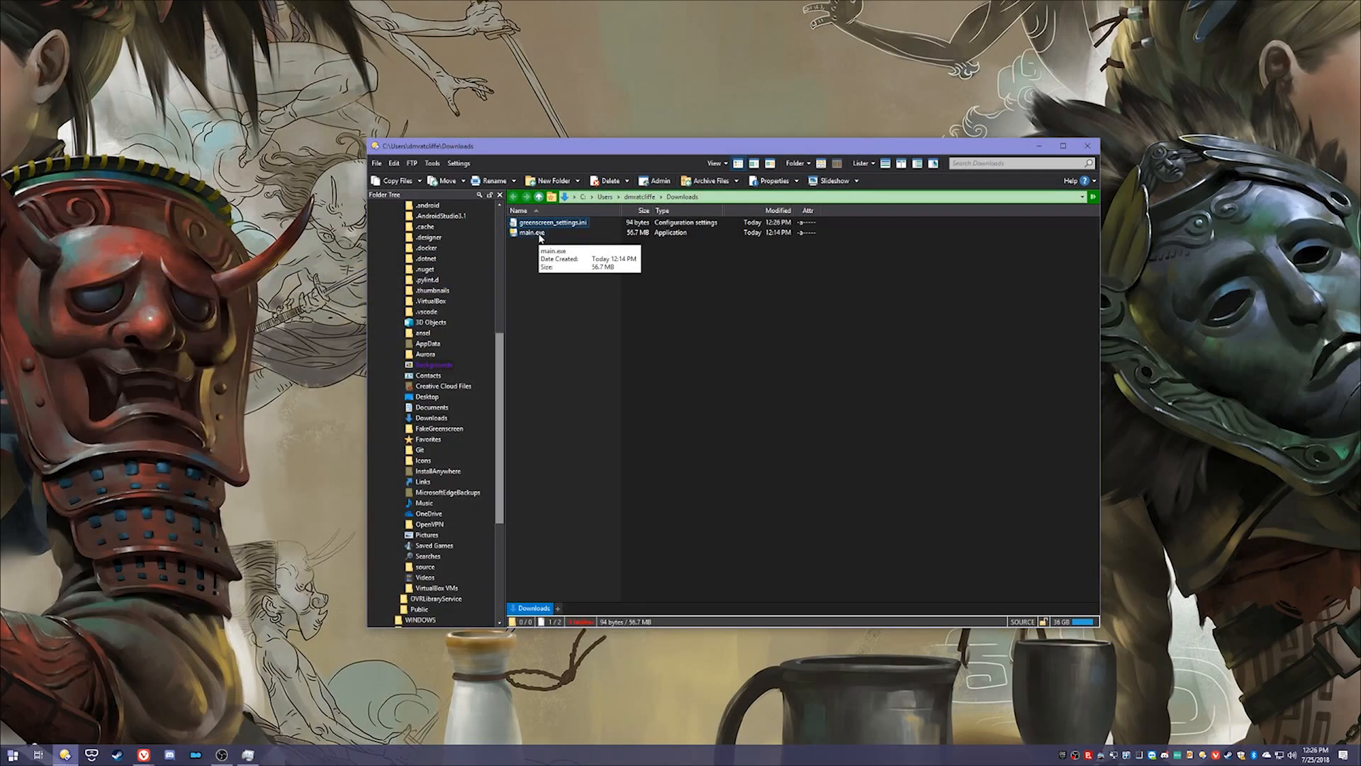
{"action": "left_click", "coordinate": [529, 233]}
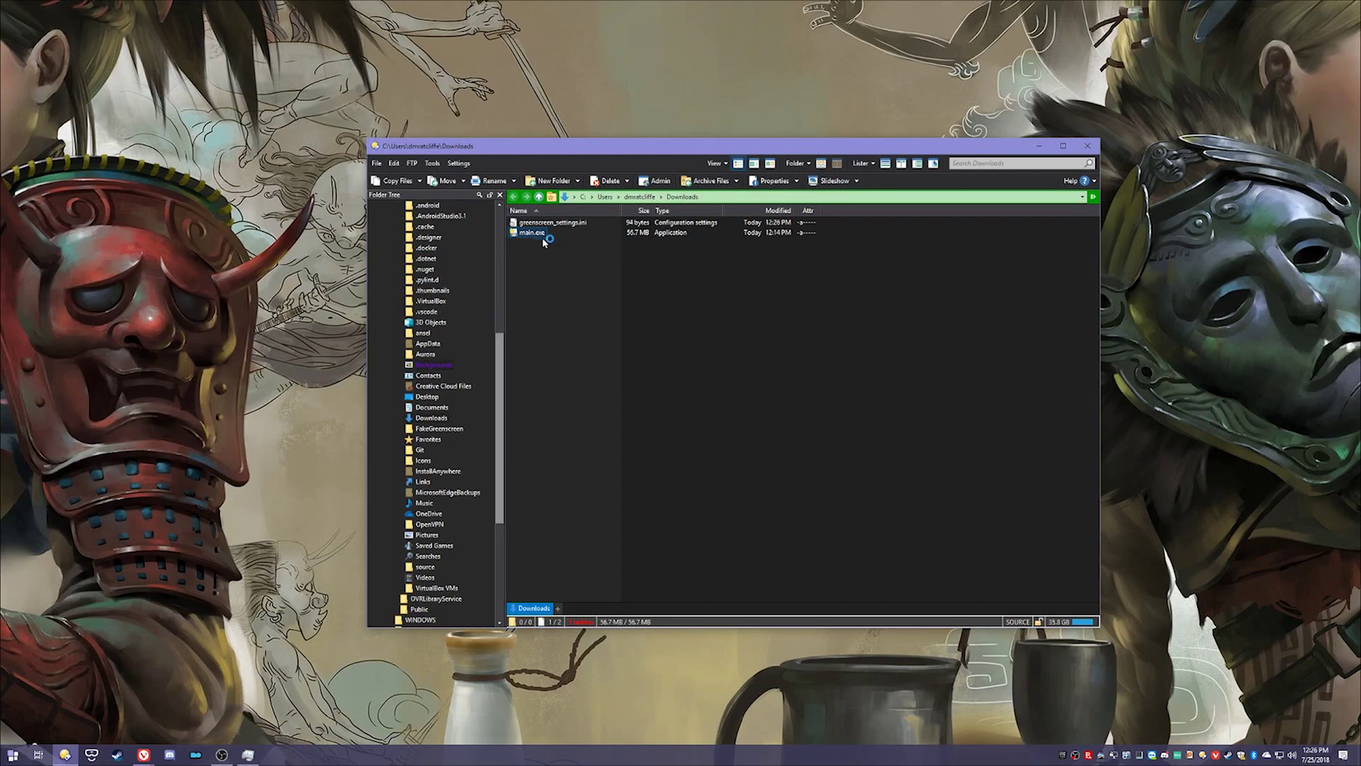
Step: Launch main.exe so the webcam feed keys onto green, and focus the settings window
{"action": "double_click", "coordinate": [530, 231]}
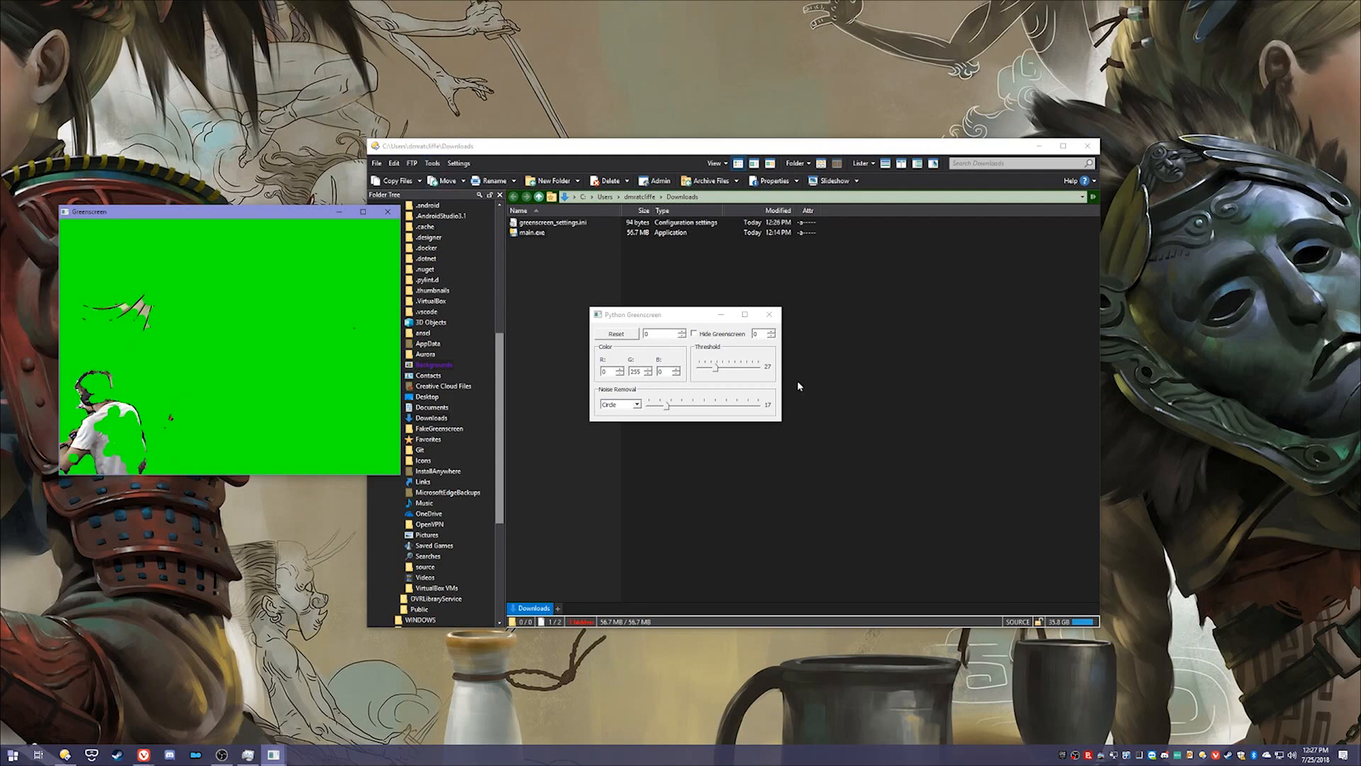
{"action": "left_click", "coordinate": [693, 333]}
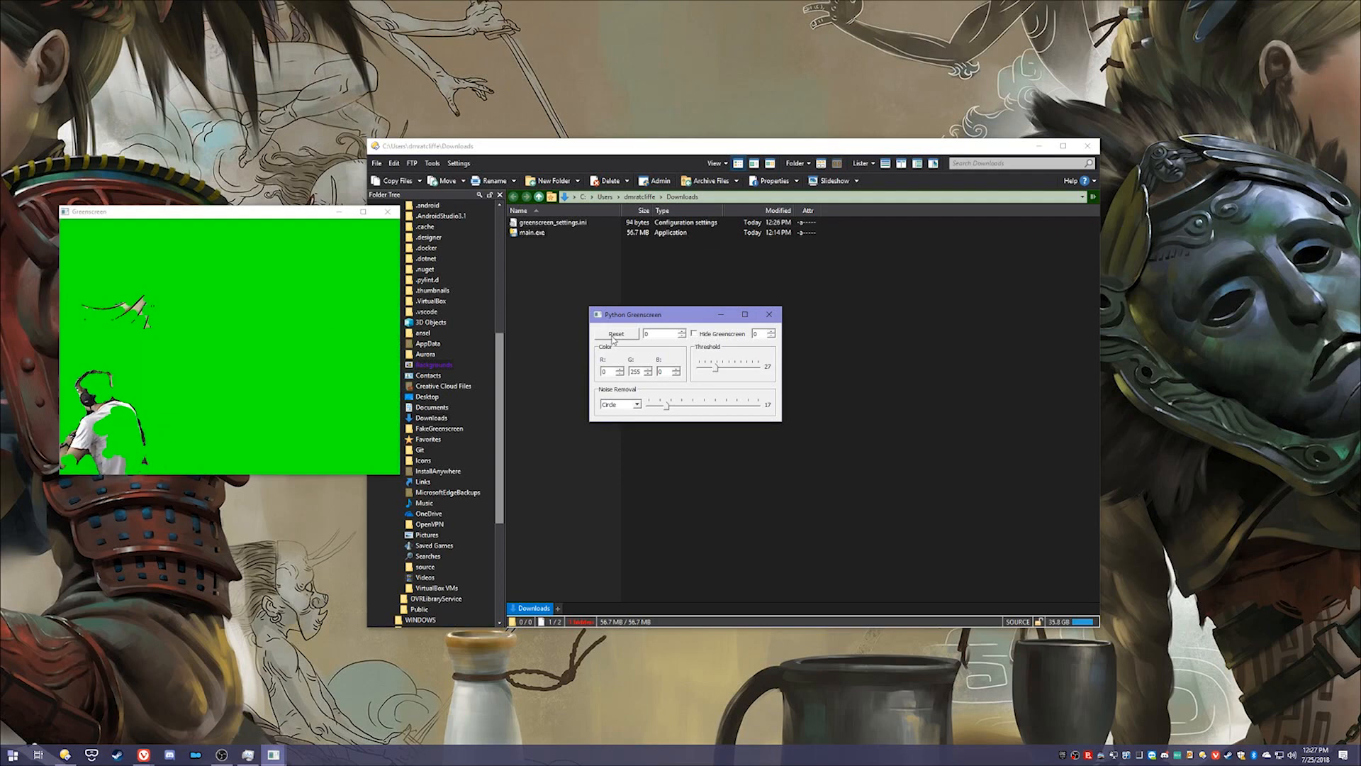
{"action": "left_click", "coordinate": [614, 335]}
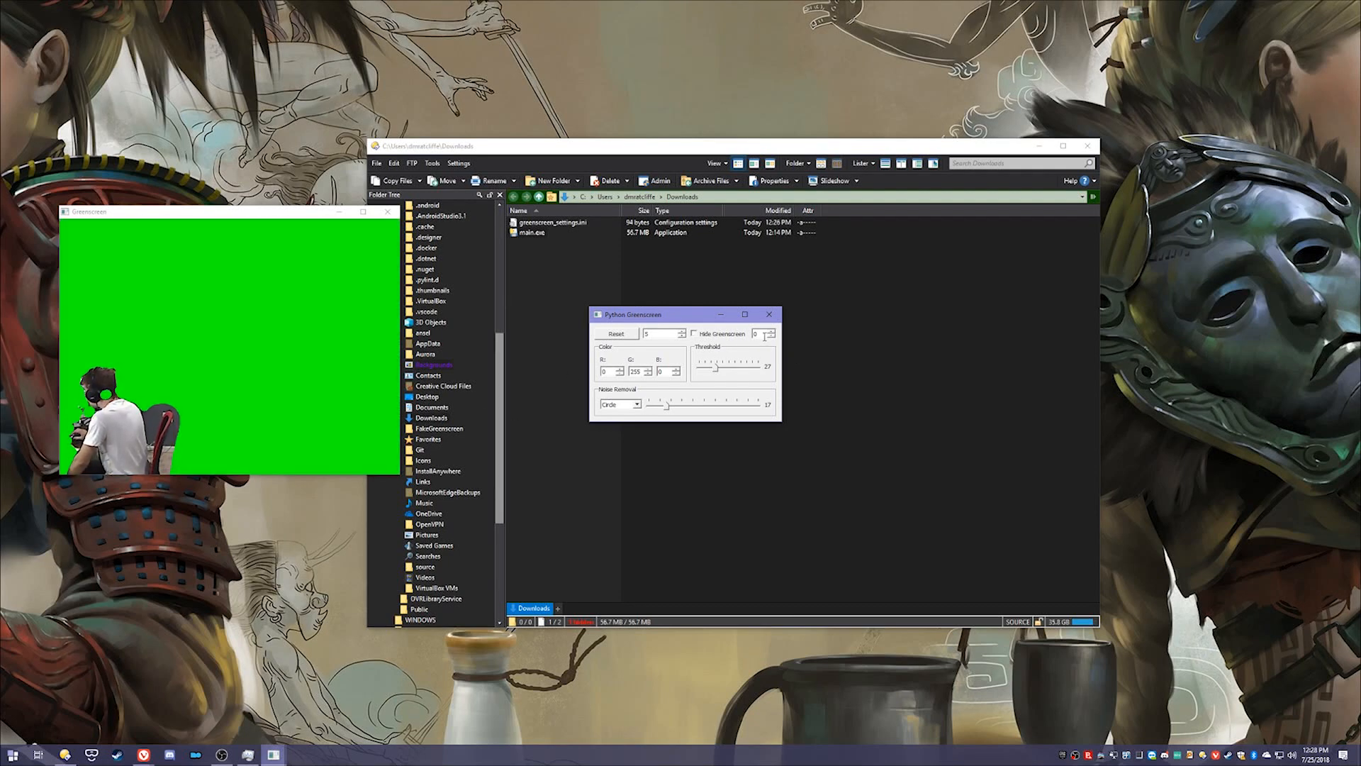
{"action": "mouse_move", "coordinate": [765, 339]}
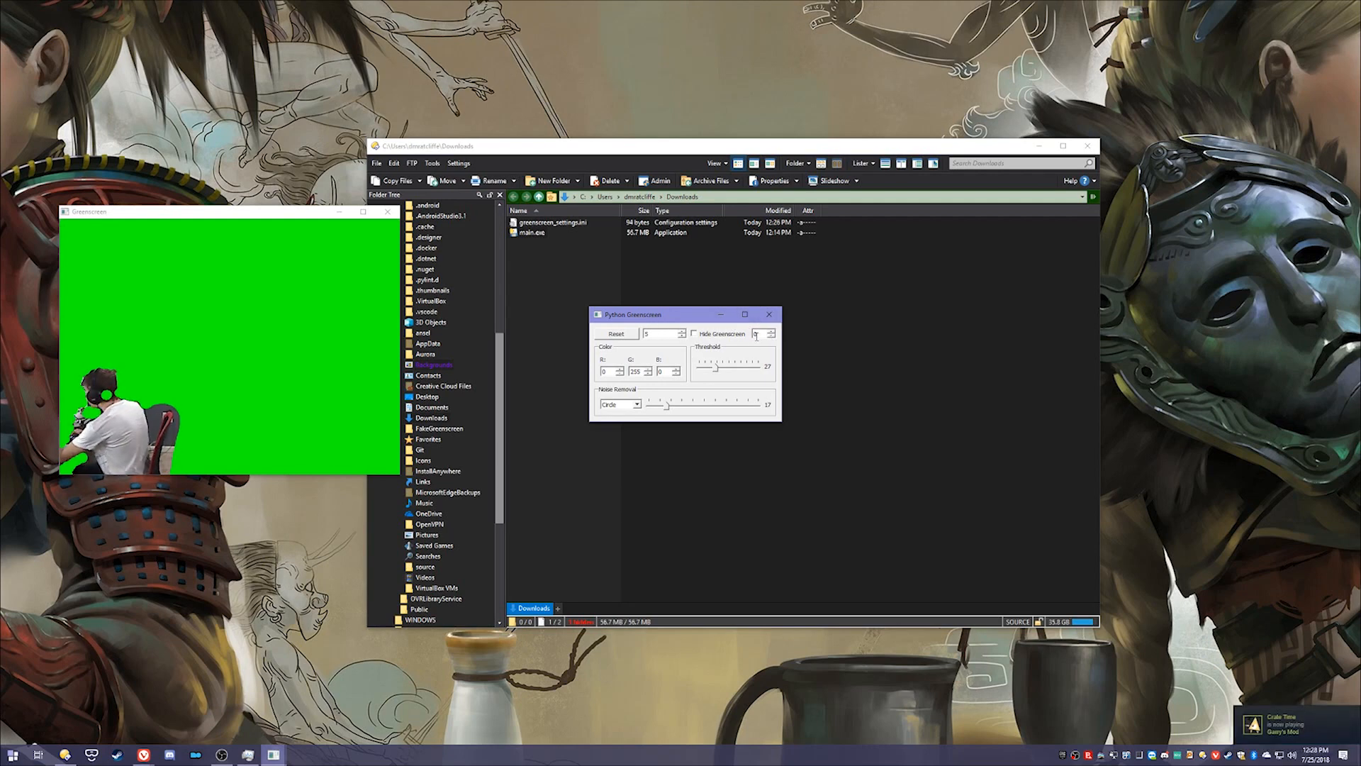
{"action": "mouse_move", "coordinate": [770, 335]}
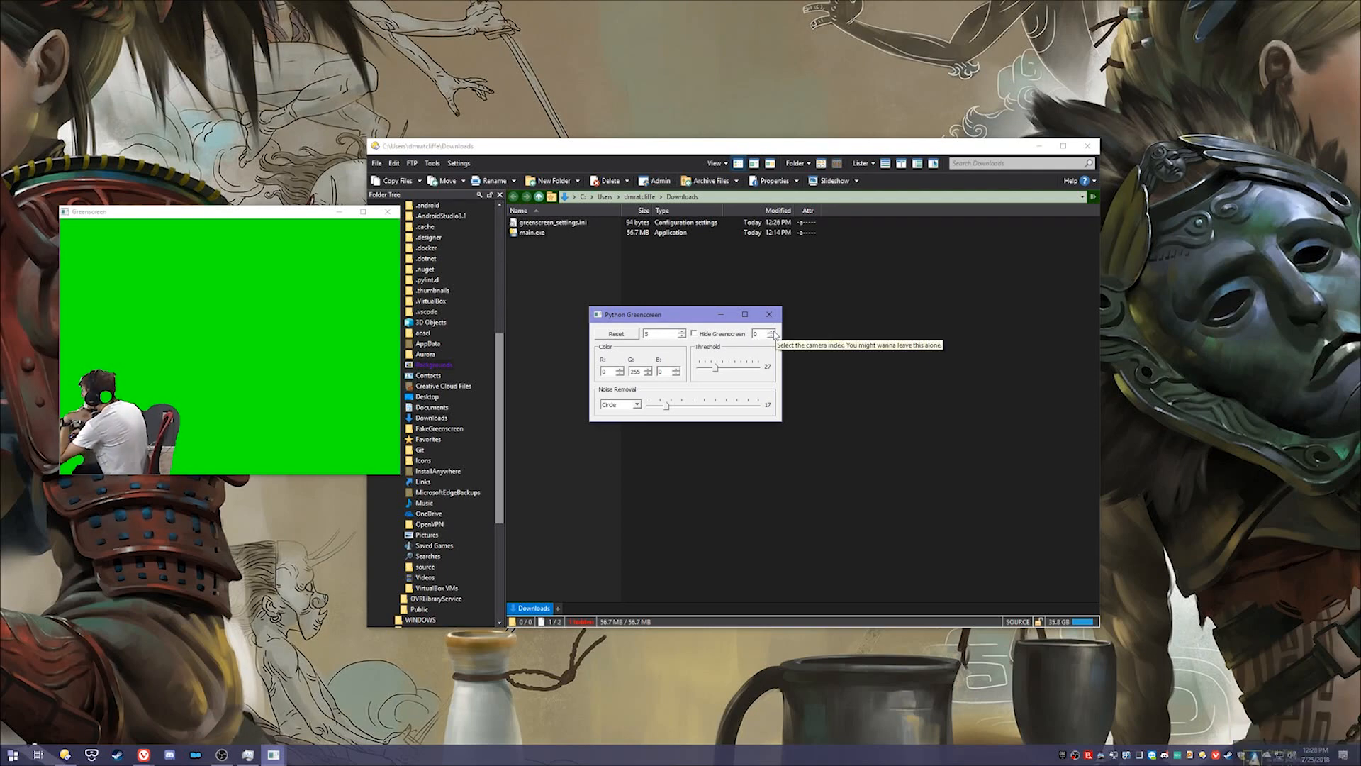
Step: Increase the camera index by one to switch the feed to the next camera
{"action": "left_click", "coordinate": [772, 336]}
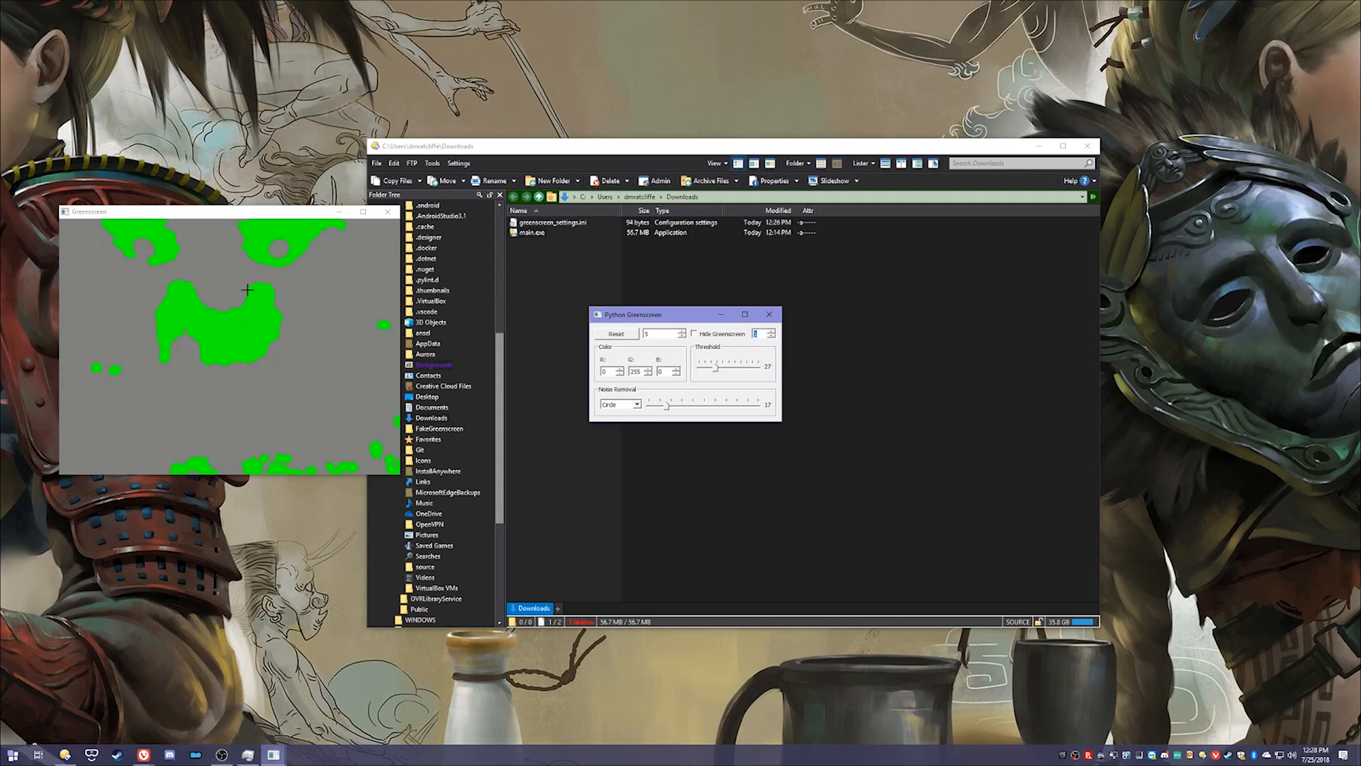
{"action": "mouse_move", "coordinate": [175, 387]}
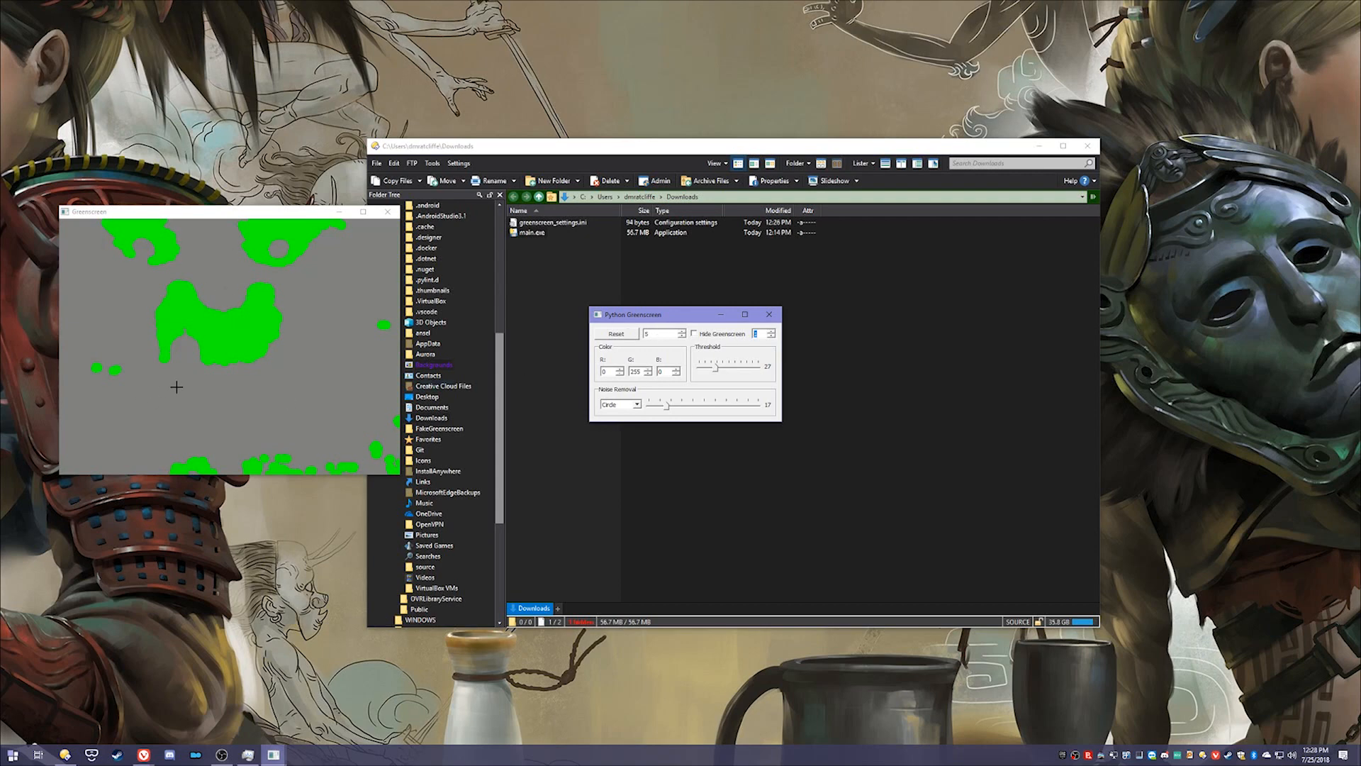
{"action": "mouse_move", "coordinate": [714, 346]}
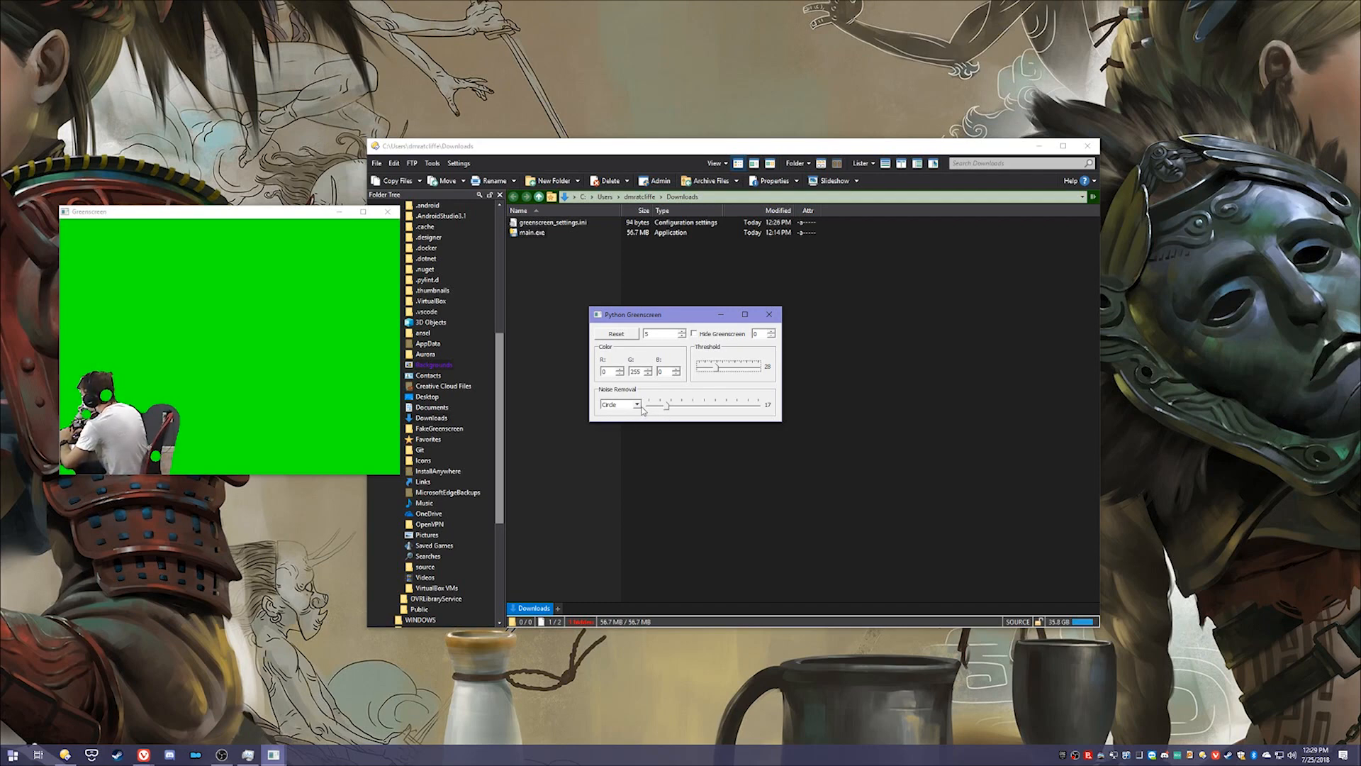
Step: Try the Cross noise-removal shape, then switch noise removal to Rectangle
{"action": "left_click", "coordinate": [638, 404]}
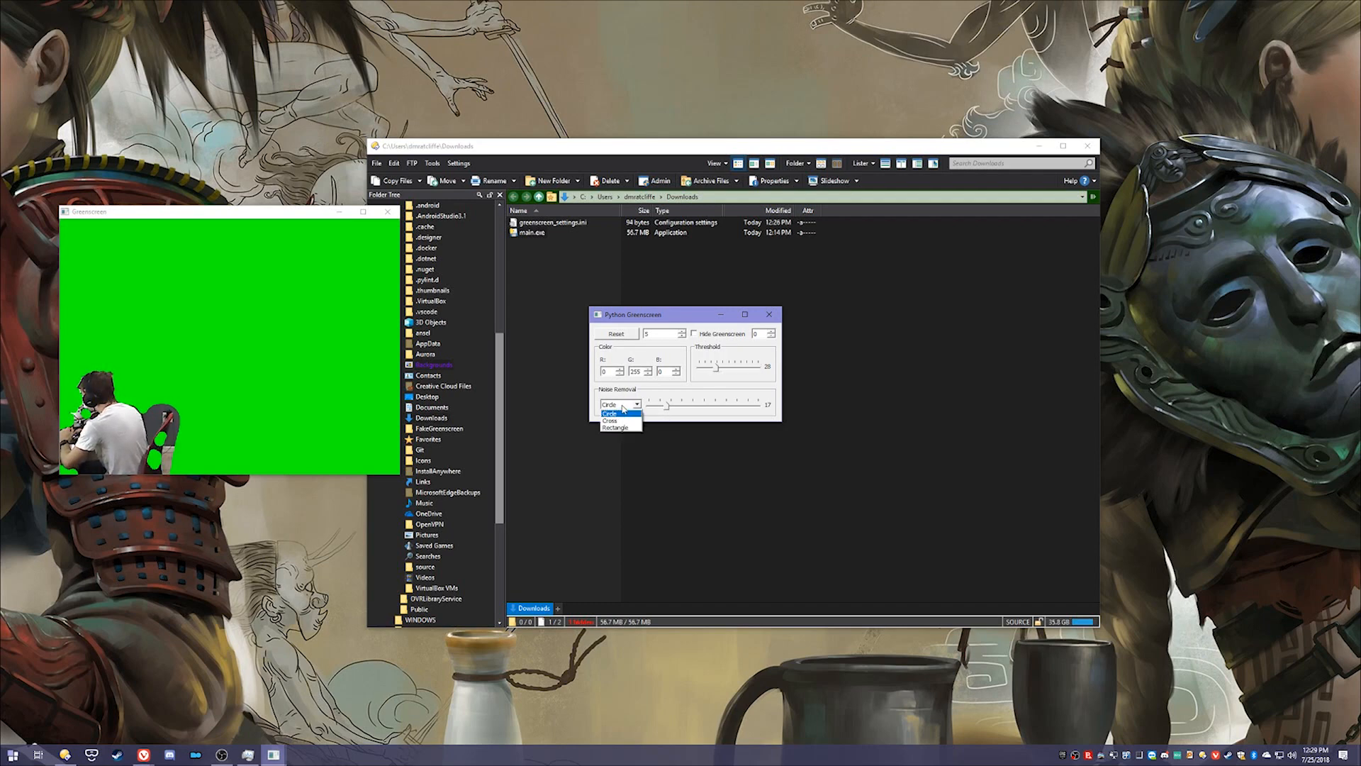
{"action": "left_click", "coordinate": [611, 421]}
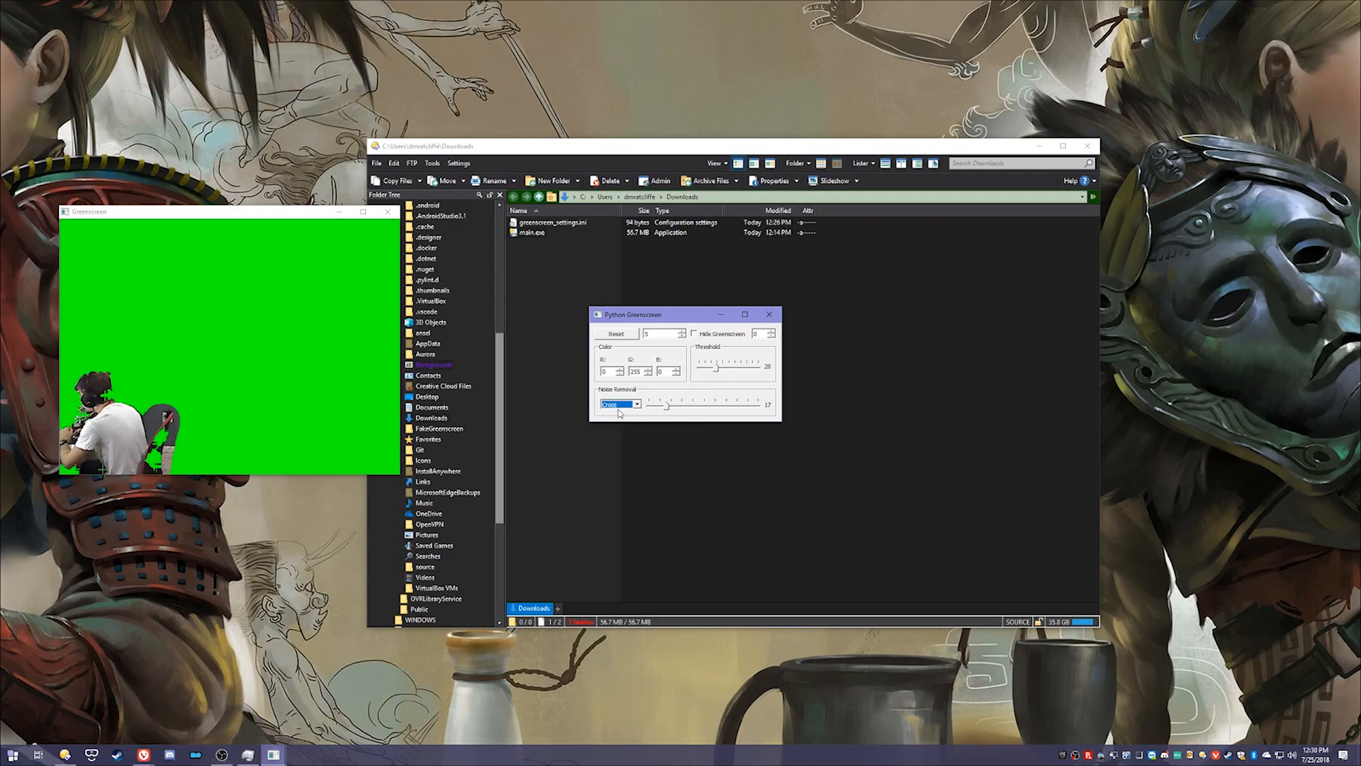
{"action": "left_click", "coordinate": [637, 404]}
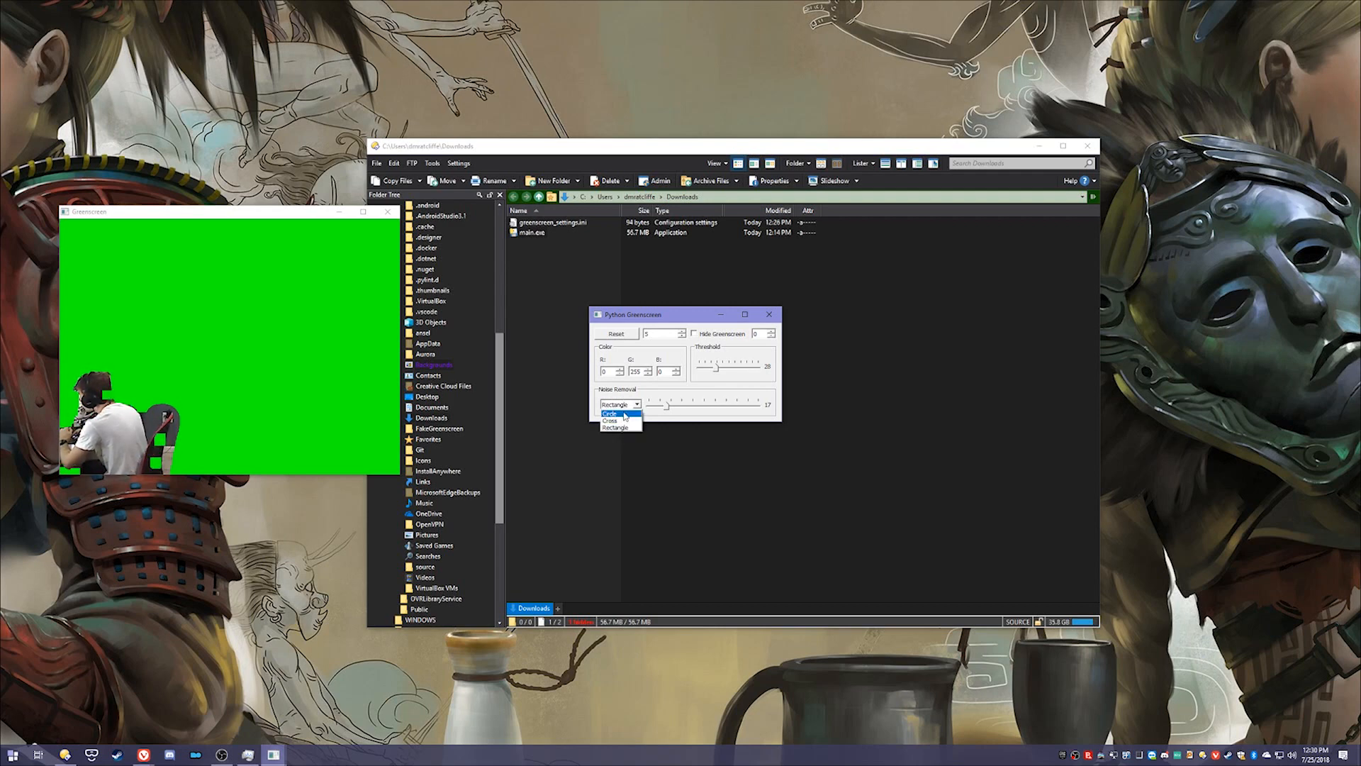
{"action": "left_click", "coordinate": [613, 412]}
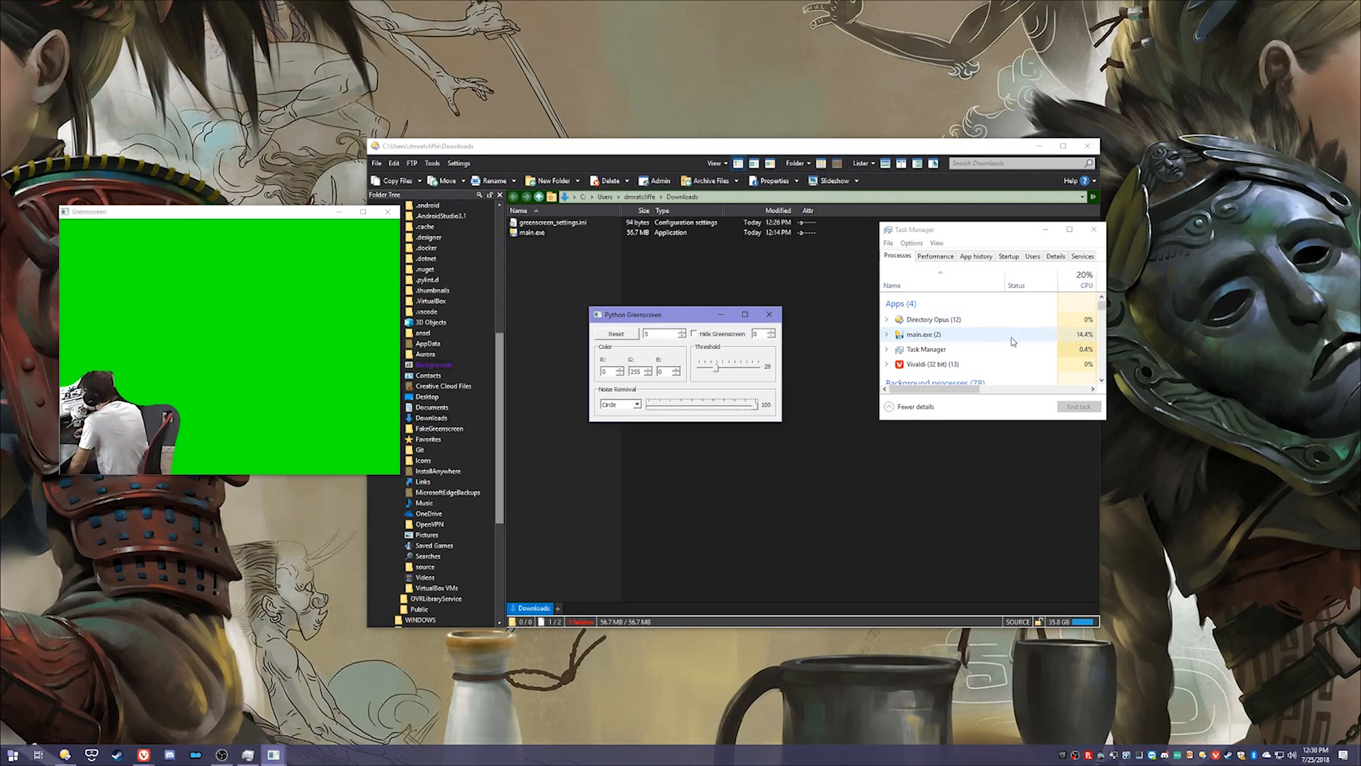
Step: Cycle the noise-removal shape through Rectangle back to Circle at size 17 and reposition the settings window
{"action": "left_click", "coordinate": [620, 404]}
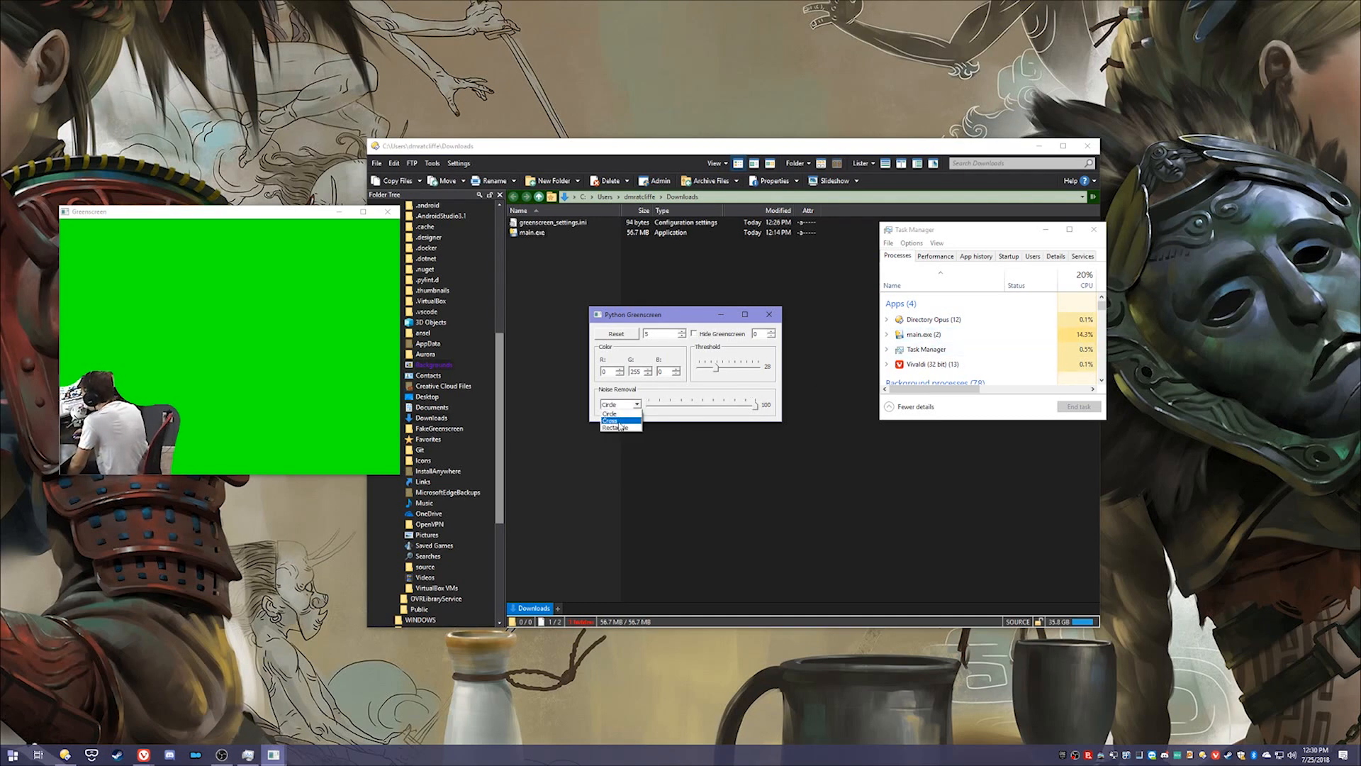
{"action": "left_click", "coordinate": [615, 427]}
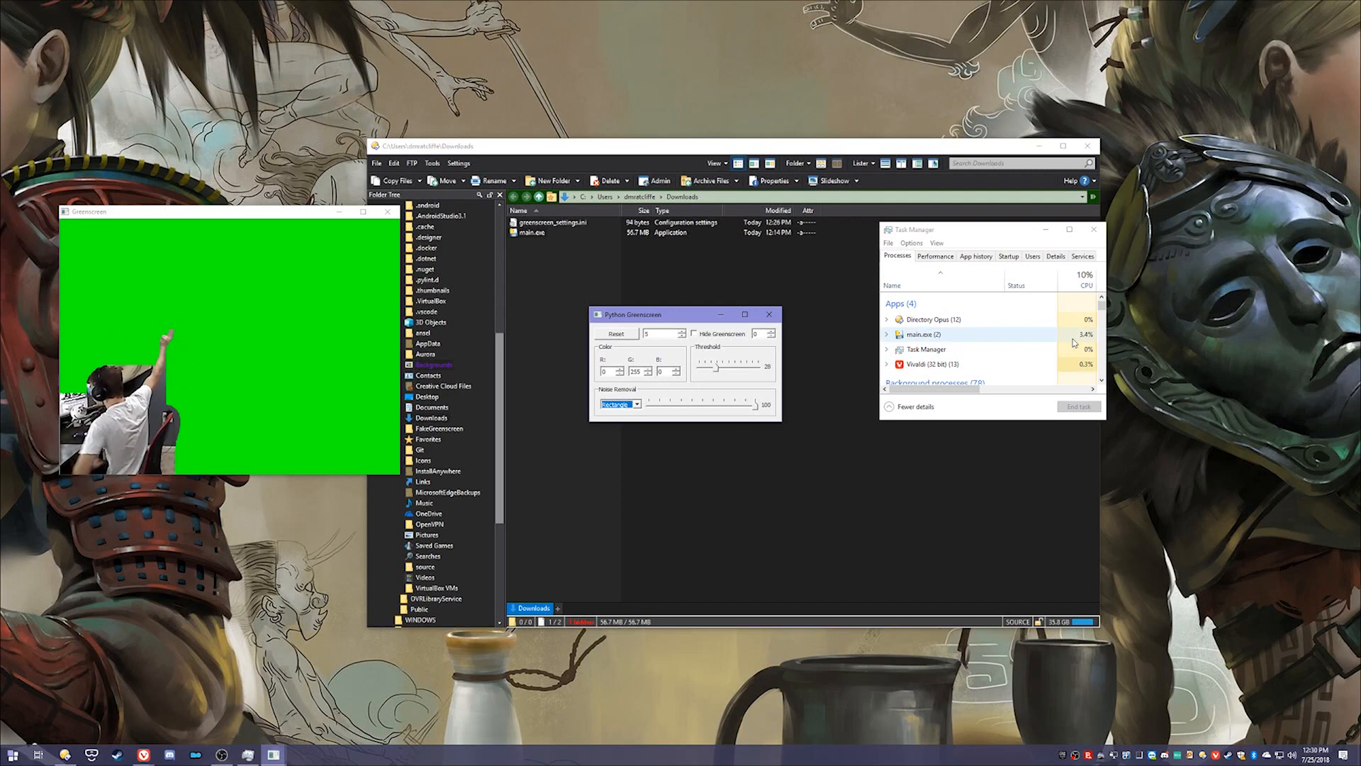
{"action": "left_click", "coordinate": [639, 404]}
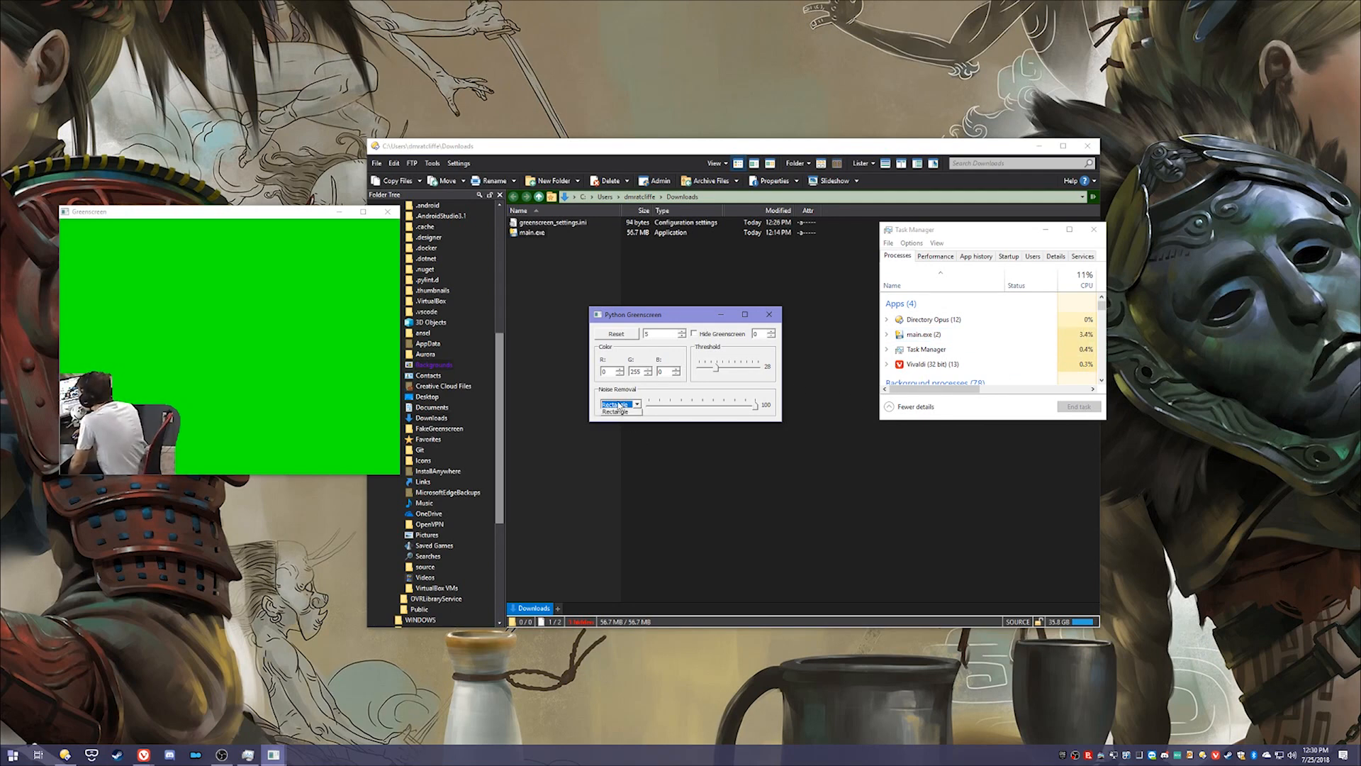
{"action": "left_click", "coordinate": [619, 404]}
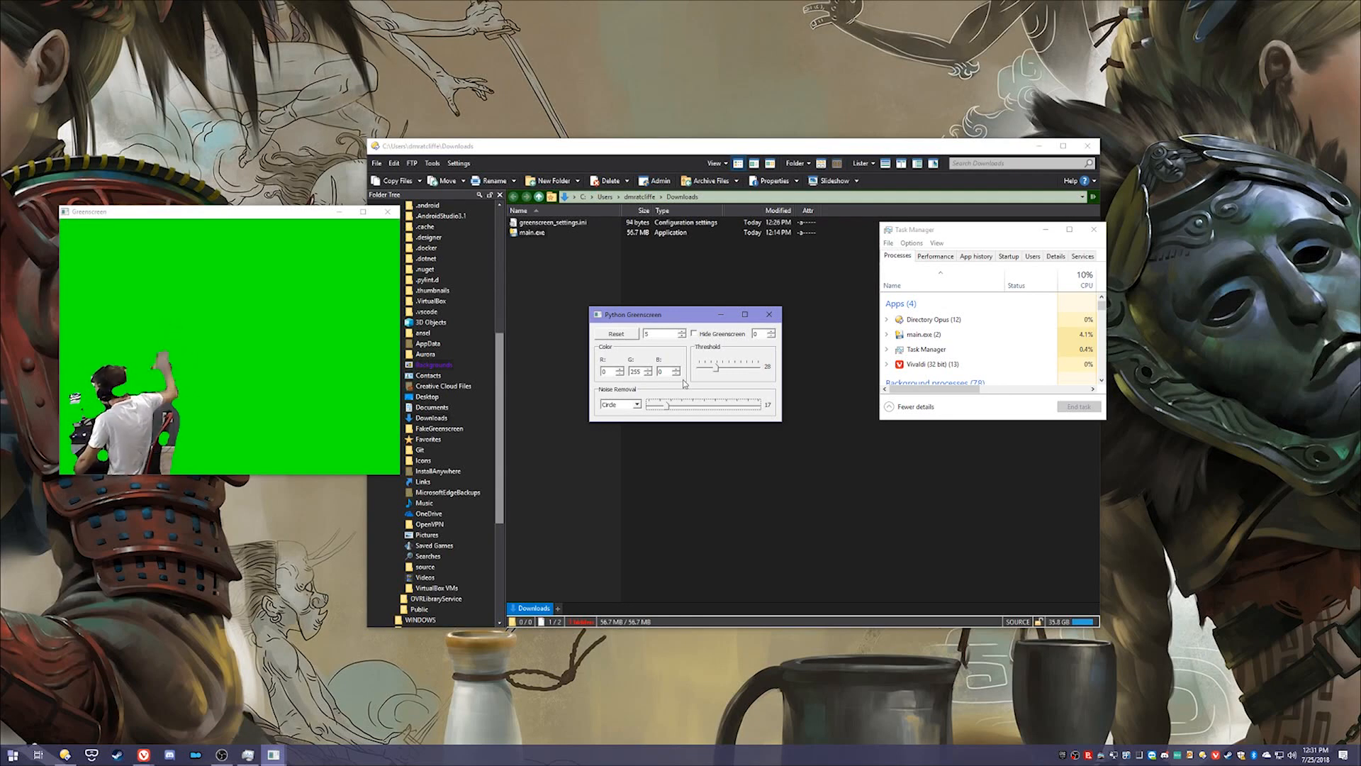
{"action": "left_click_drag", "start_coordinate": [630, 315], "coordinate": [641, 298]}
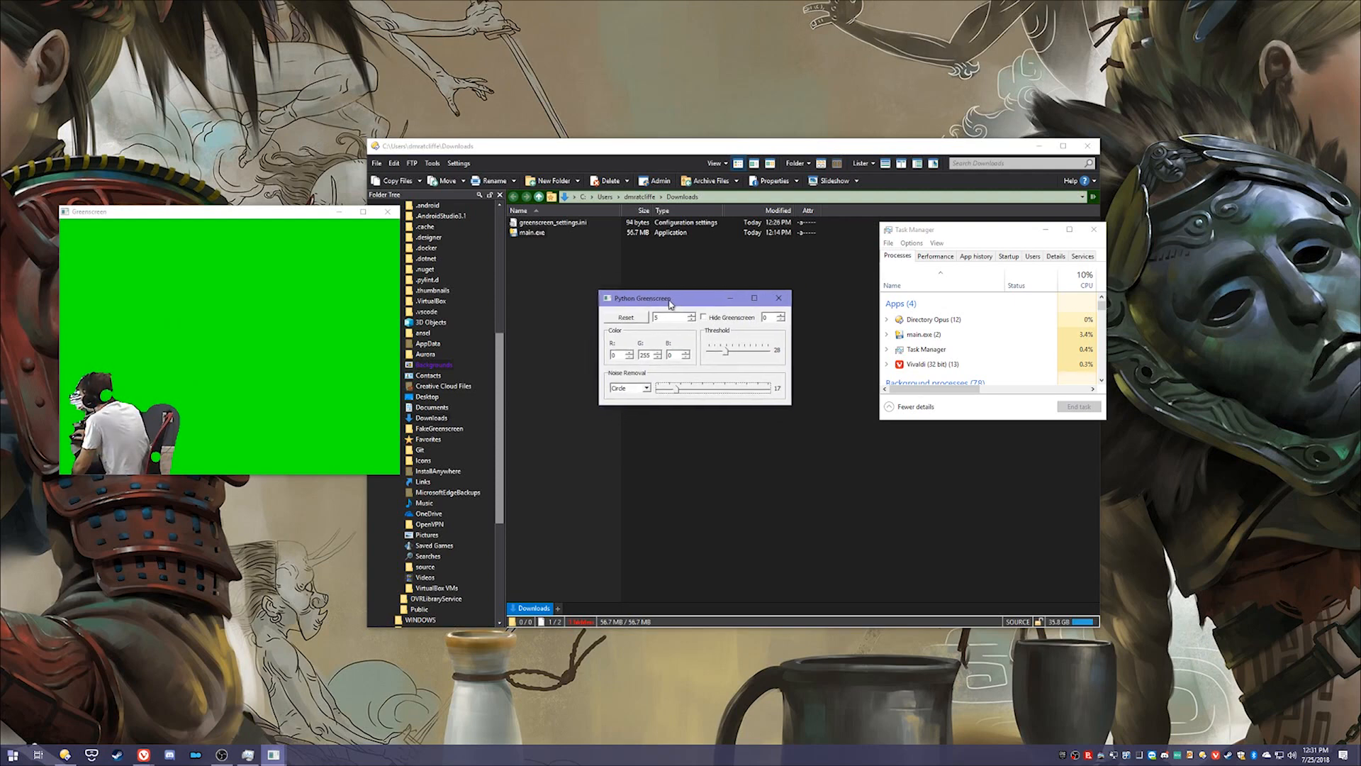